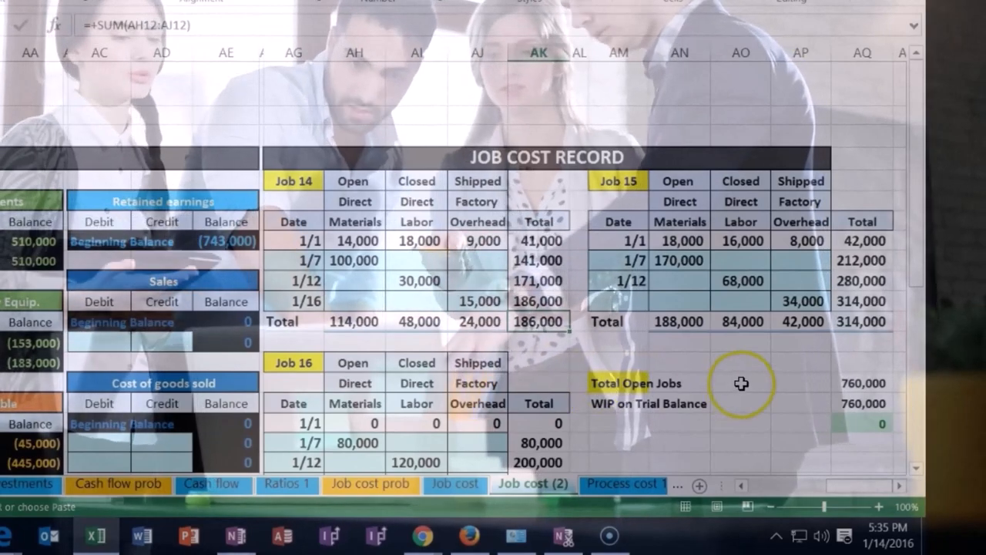
mouse_move(870, 331)
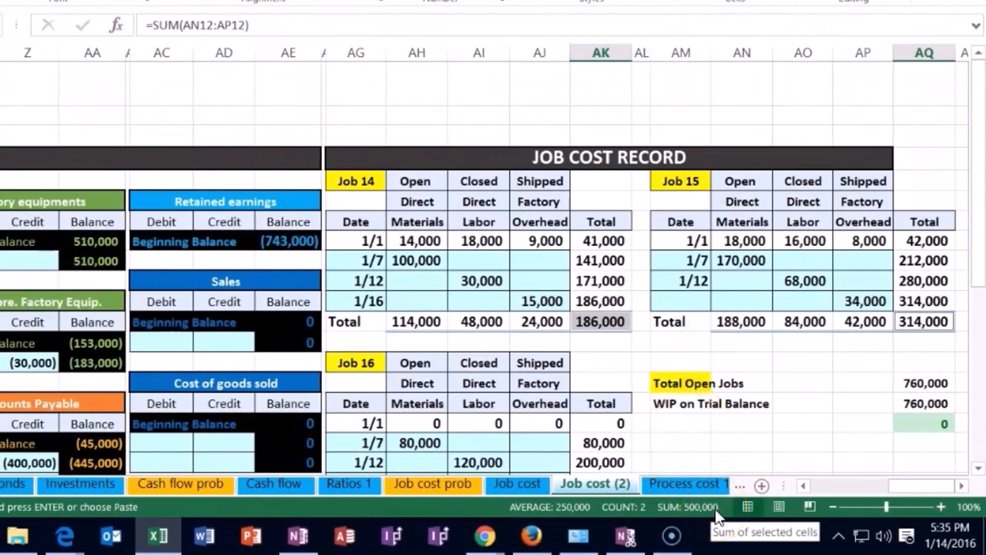
mouse_move(709, 527)
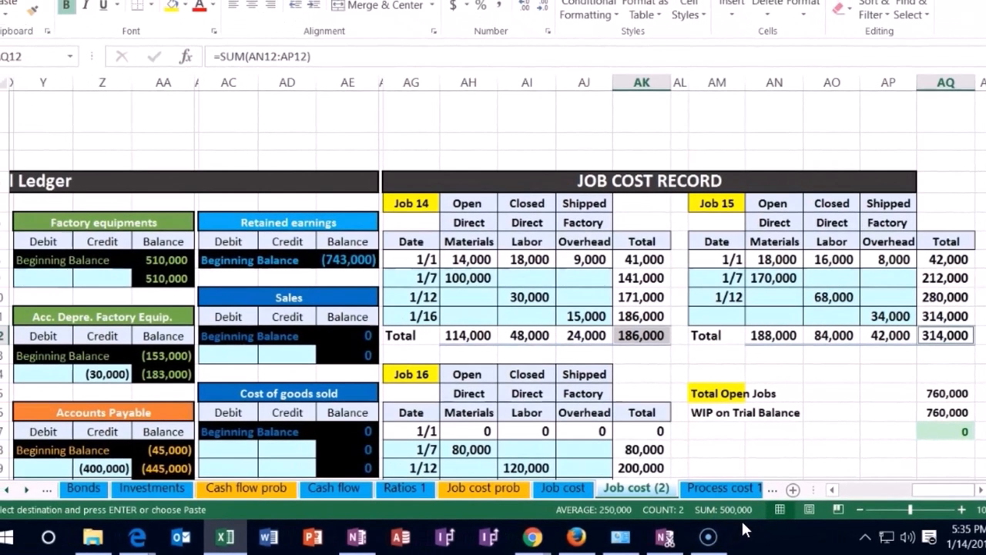
- Scroll left to the journal entries to record the 500,000 Finished good inventory debit
scroll("left", 3)
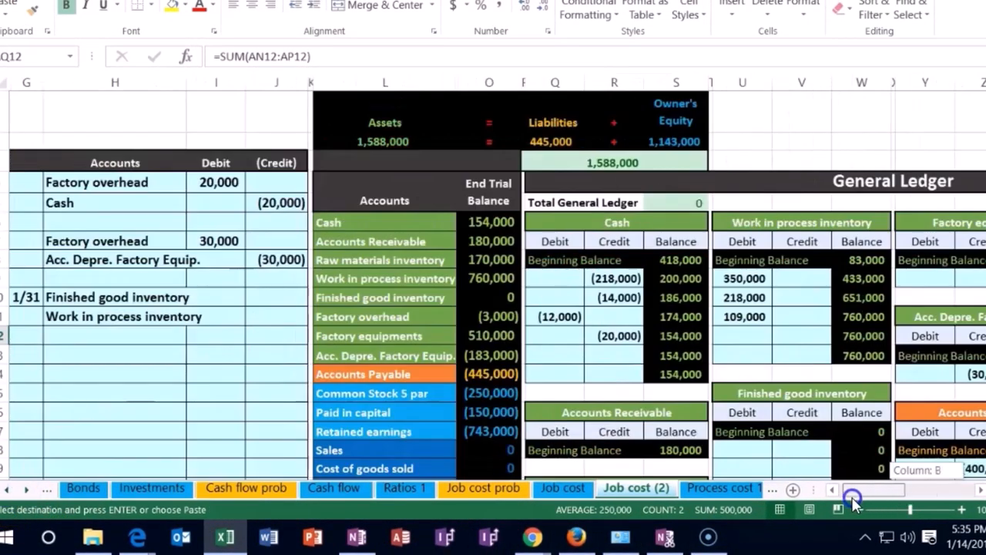
scroll("left", 3)
type("-")
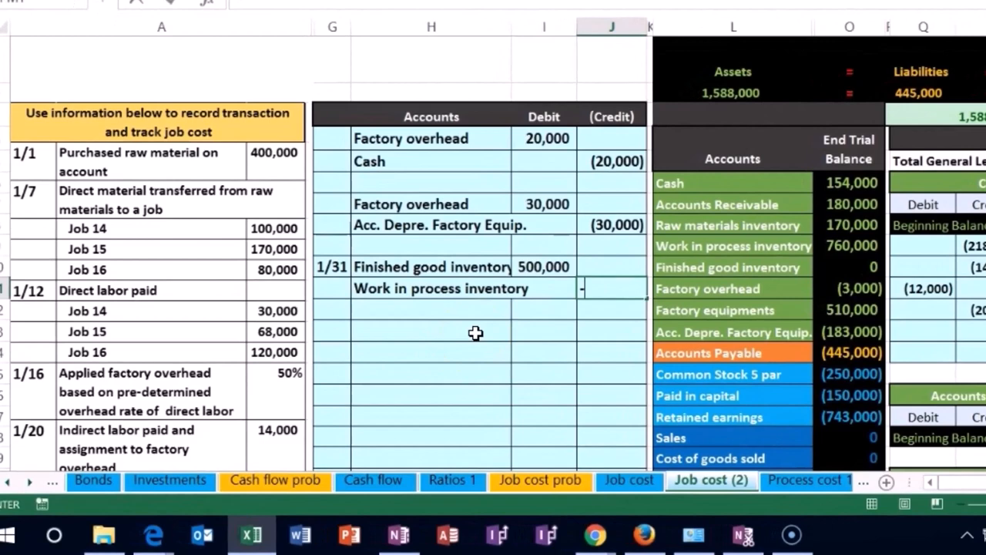
- Enter (500,000) as the Work in process credit and begin the =I10 Finished goods ledger posting
type("(500,000)")
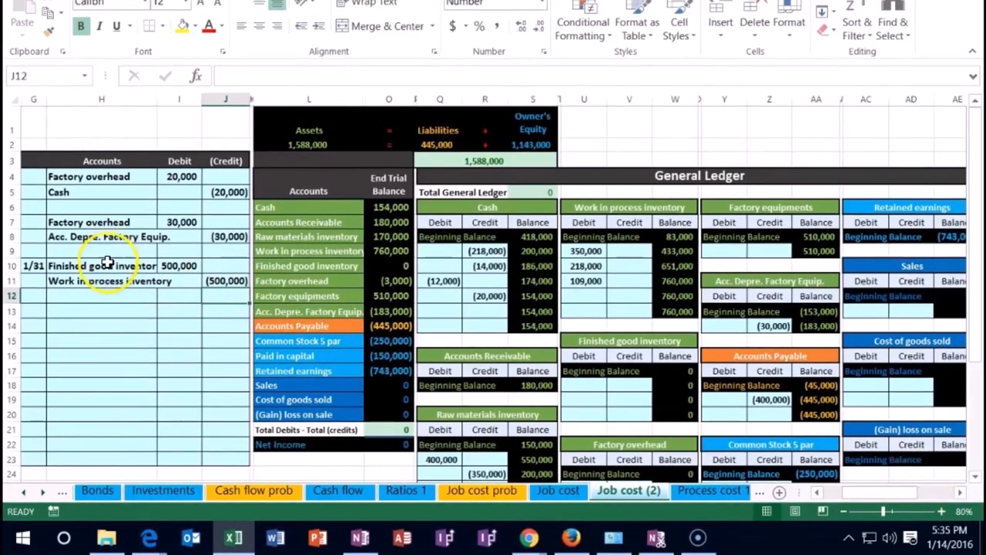
left_click(102, 265)
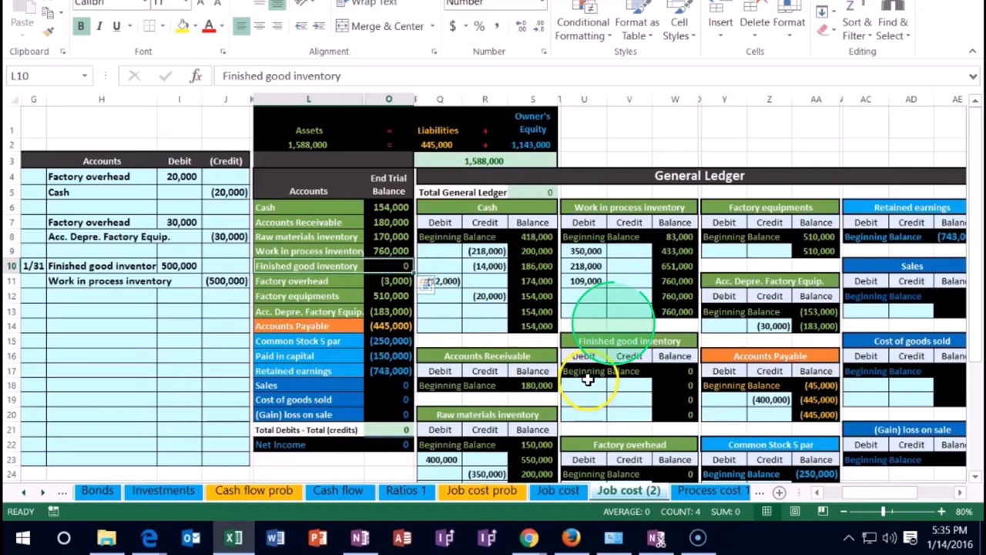
left_click(600, 416)
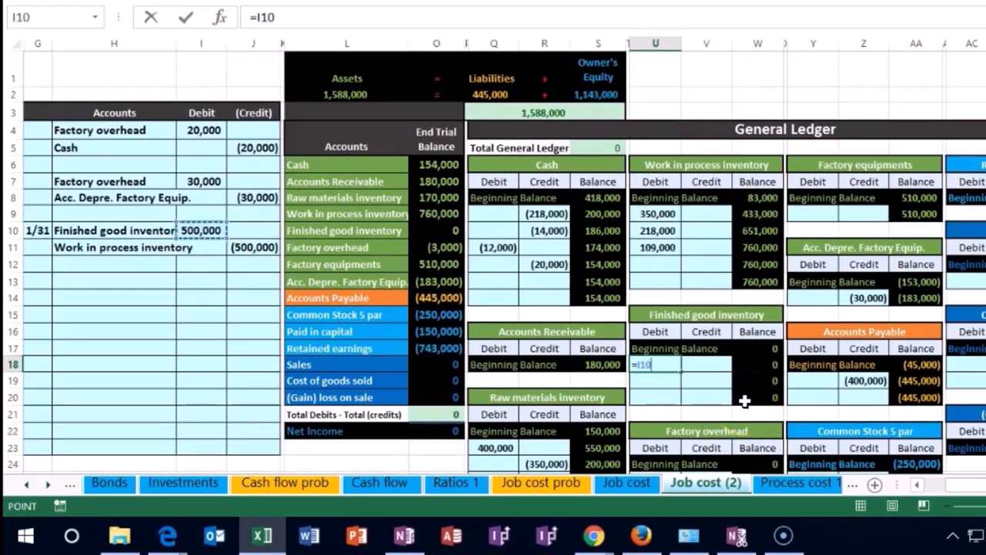
- Post =I10 to the Finished goods ledger debit and =J11 to the Work in process credit
key("Return")
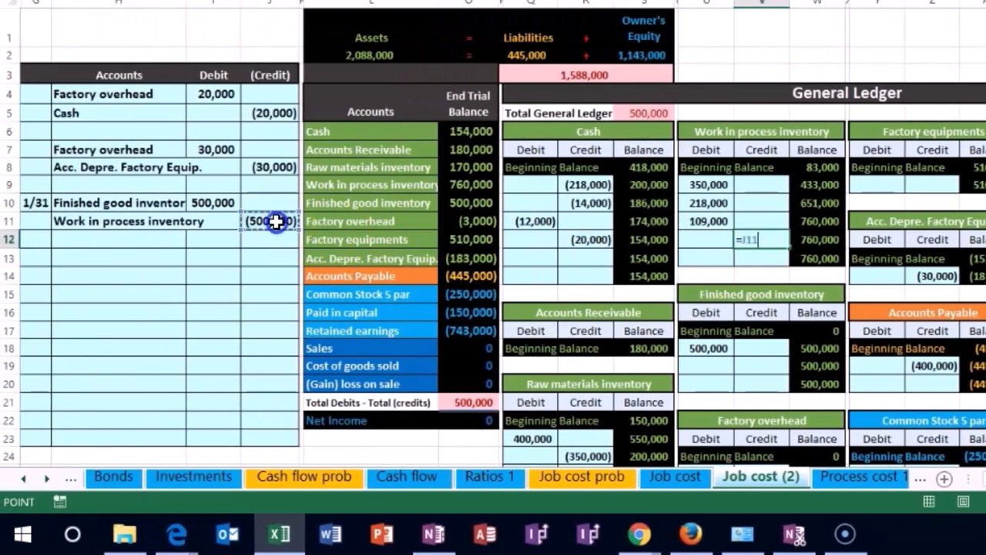
mouse_move(848, 247)
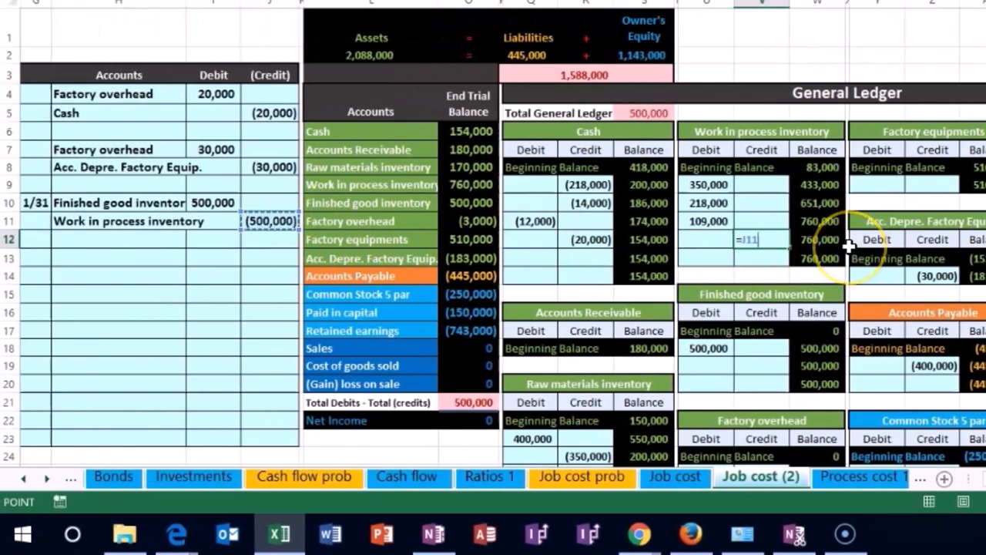
key("Return")
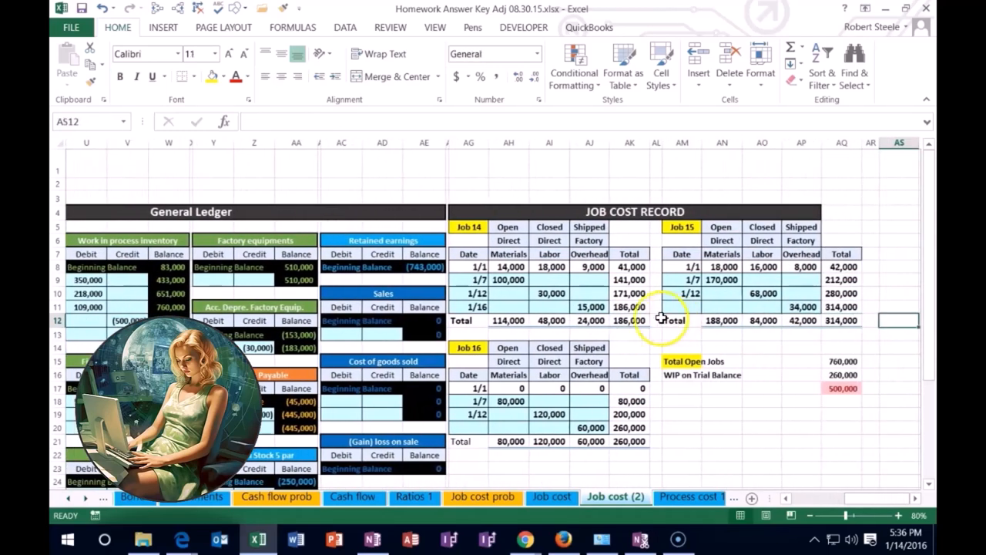
- Inspect the Total Open Jobs formula and give Job 14's Closed label a green fill
left_click(840, 319)
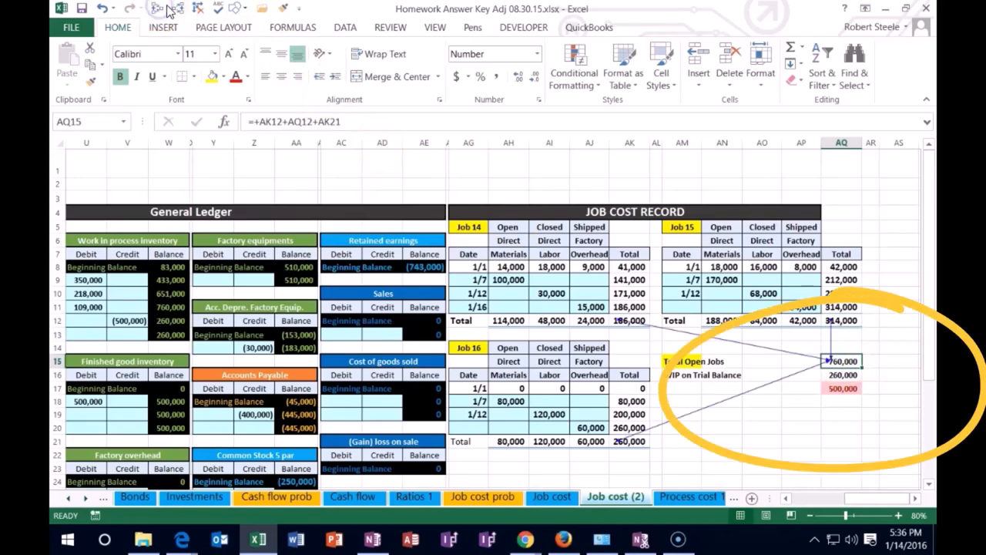
mouse_move(362, 158)
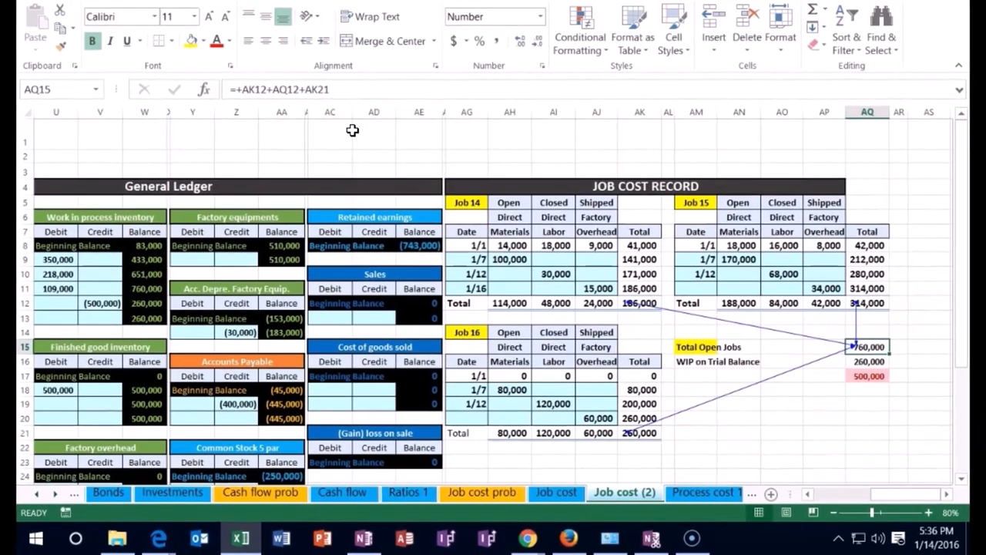
left_click(465, 192)
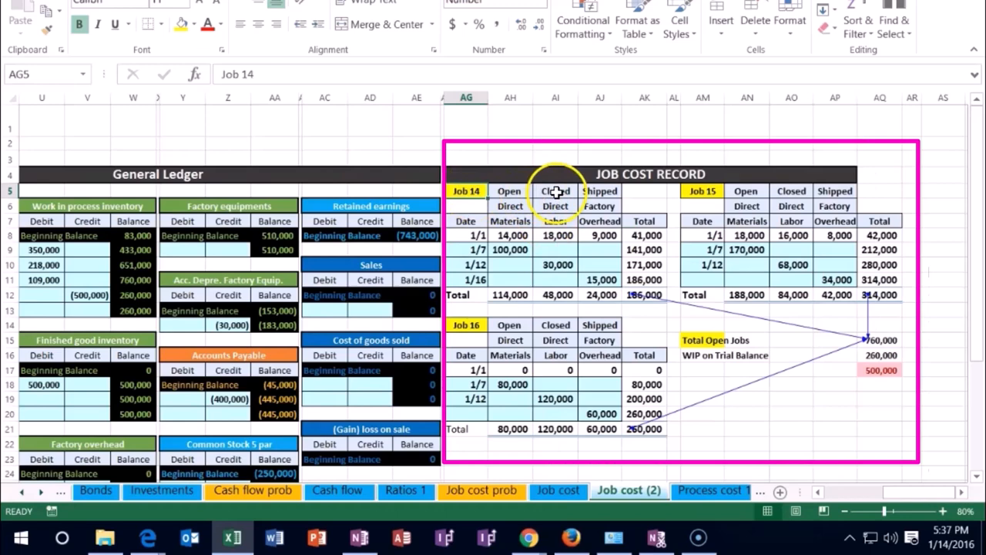
left_click(555, 191)
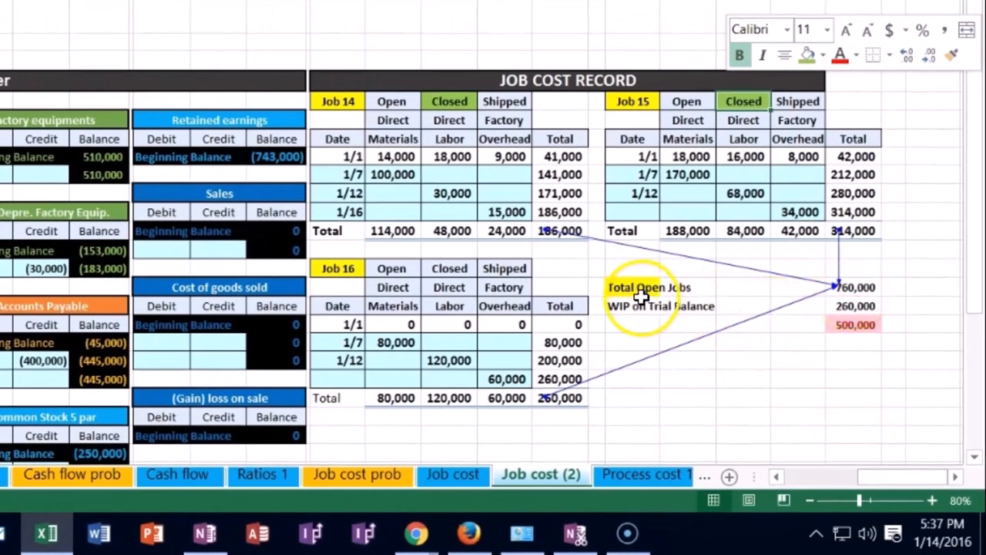
- Highlight Job 16's Open label with yellow fill from the mini toolbar
right_click(347, 102)
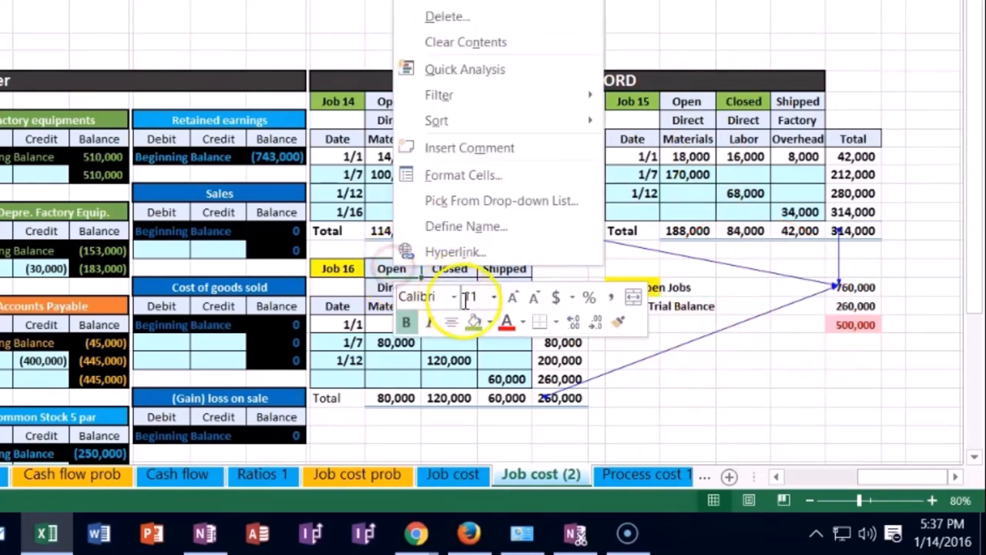
left_click(524, 209)
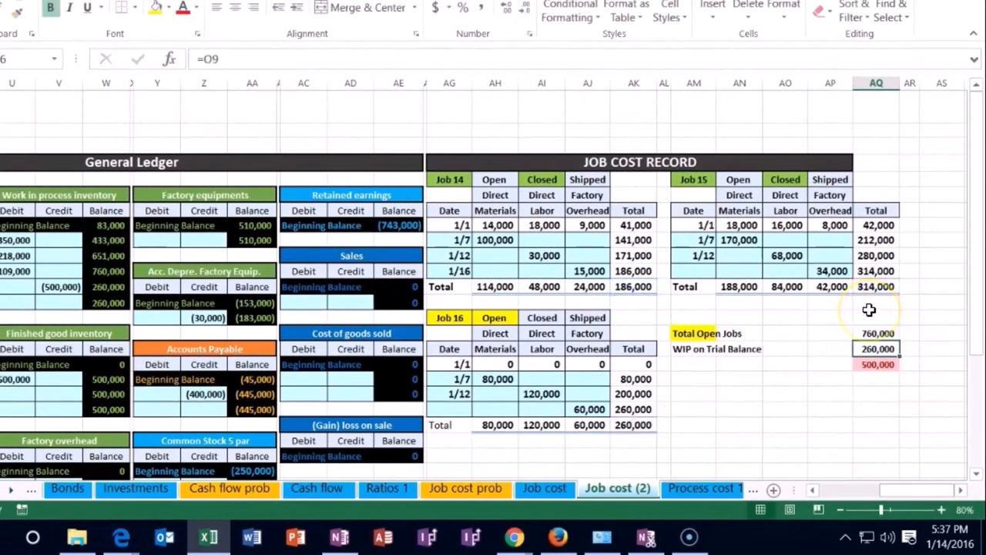
- Point the Total Open Jobs formula at Job 16's total so it equals 260,000
left_click(875, 333)
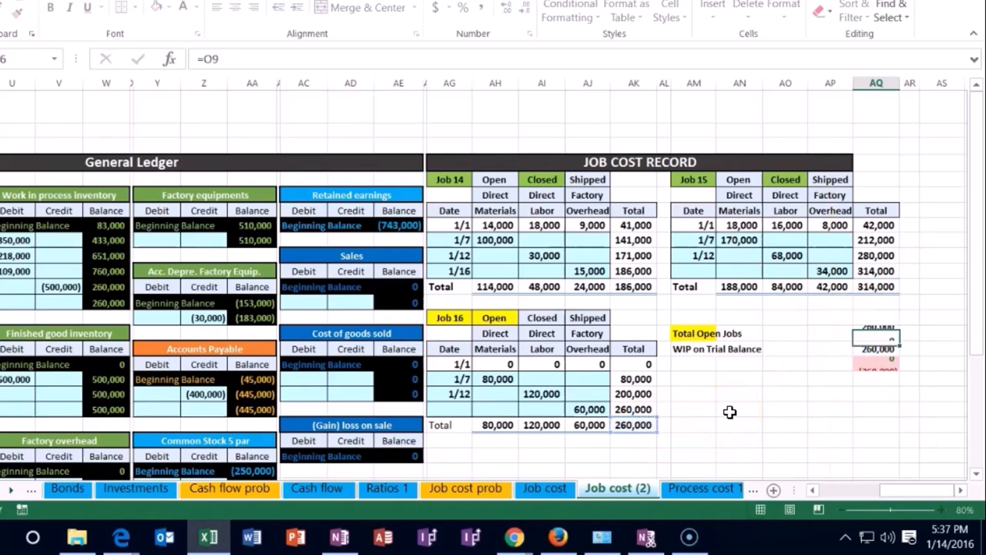
left_click(875, 349)
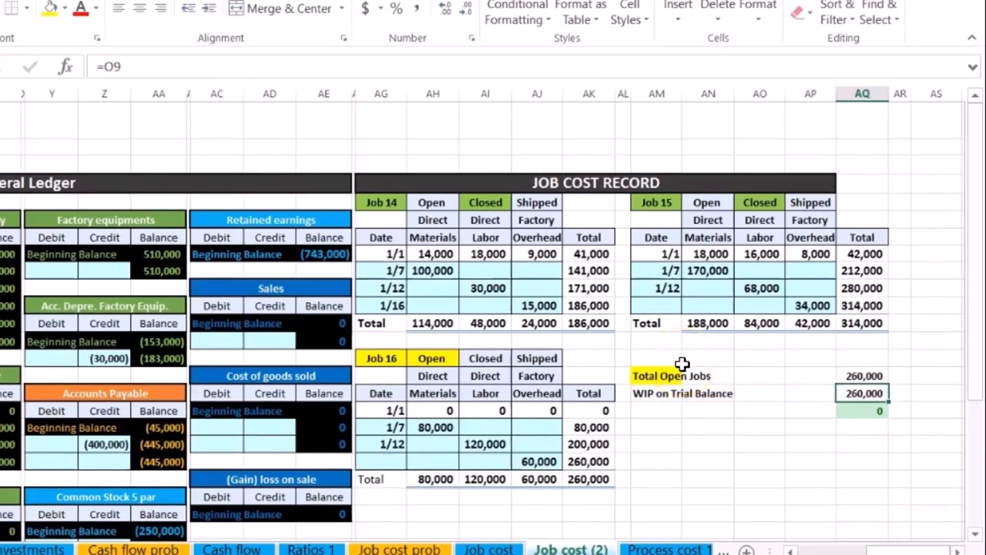
mouse_move(678, 370)
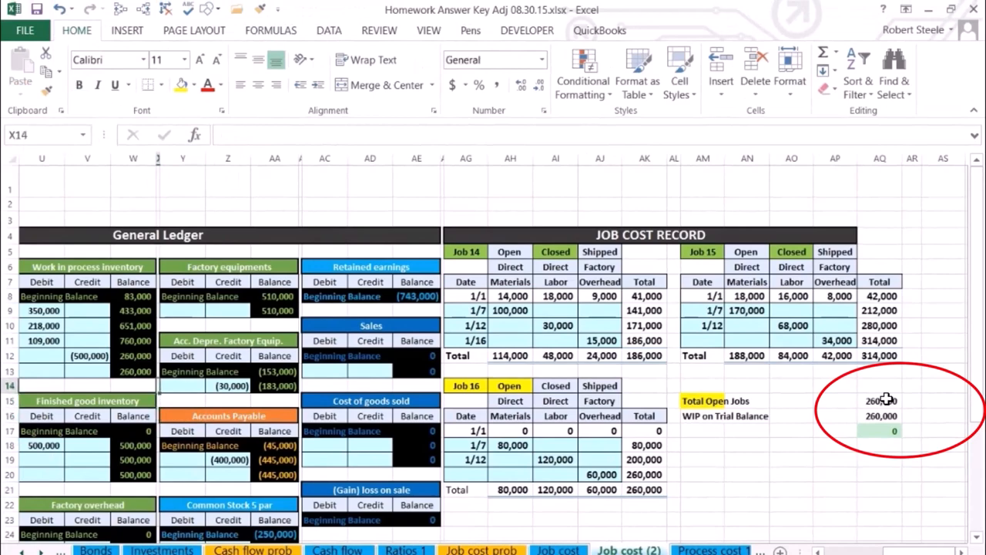
left_click(133, 370)
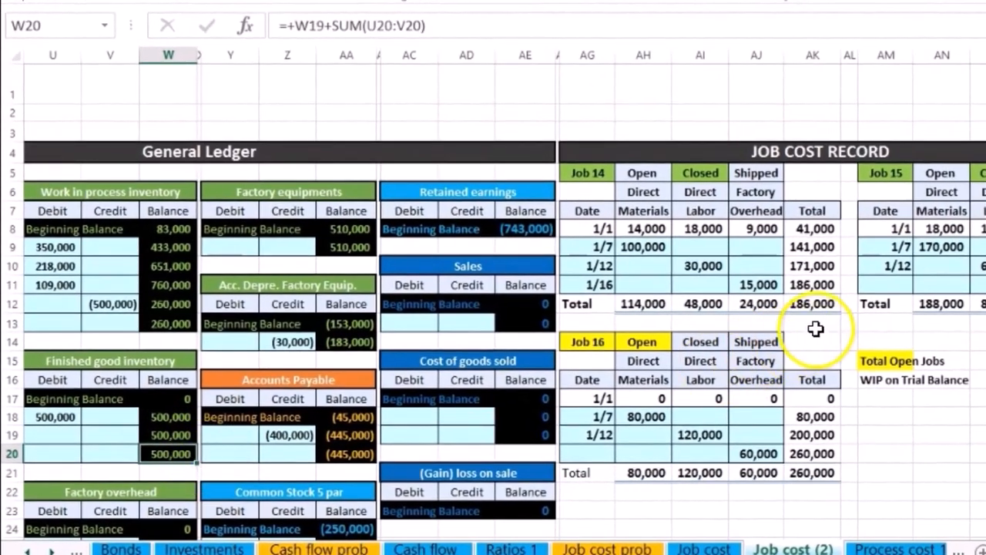
left_click(812, 302)
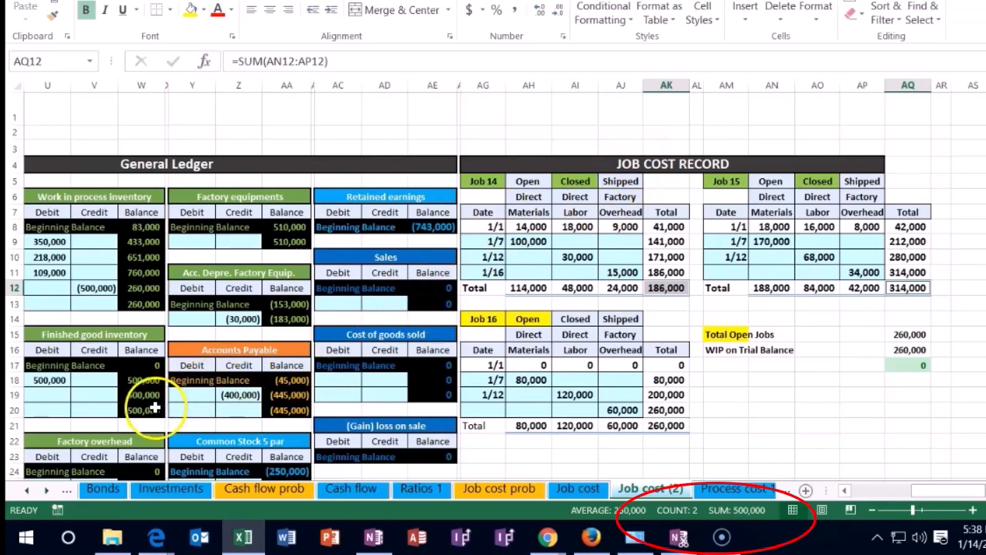
left_click(142, 379)
type("1/3")
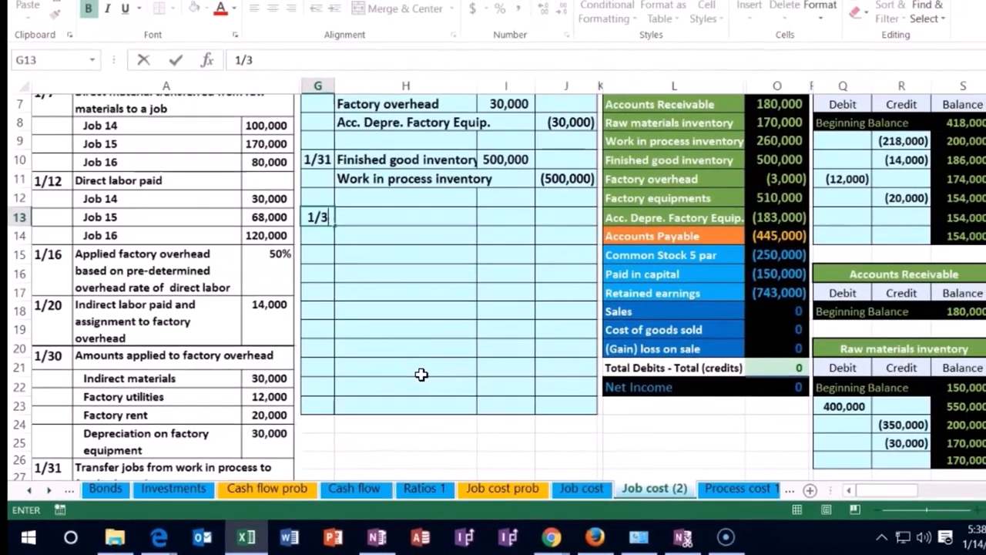
- Date the next entry 1/31 and paste Cash as its first account line in H13
key("Return")
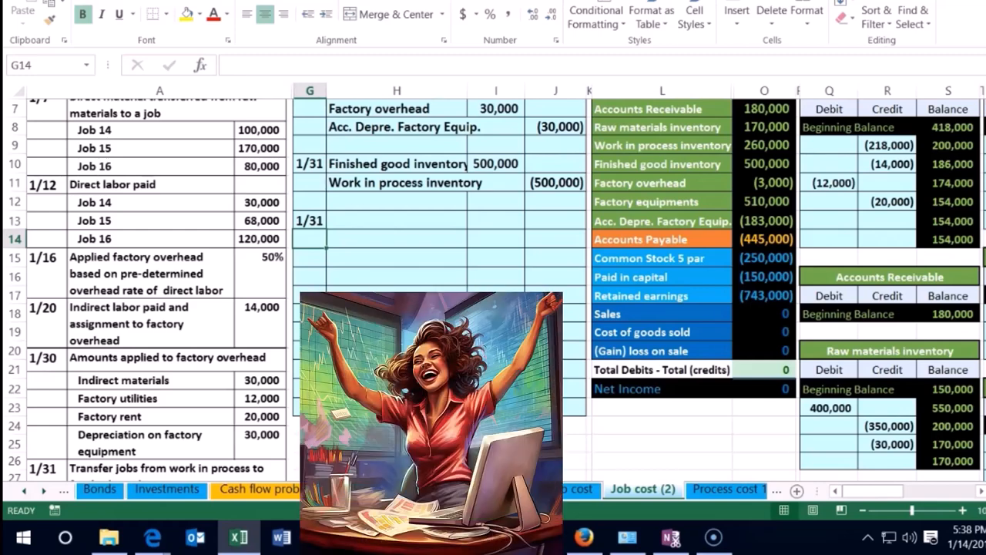
scroll("down", 3)
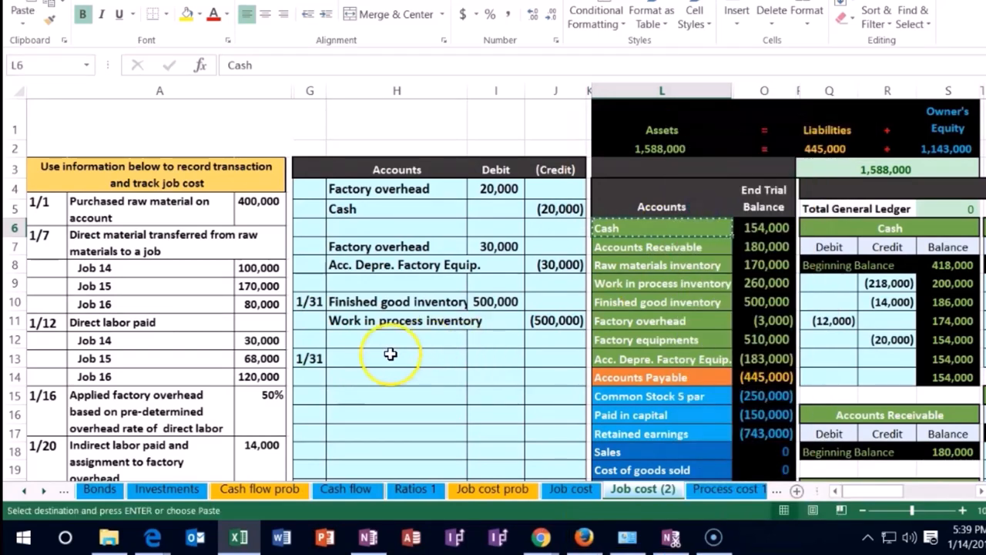
left_click(389, 358)
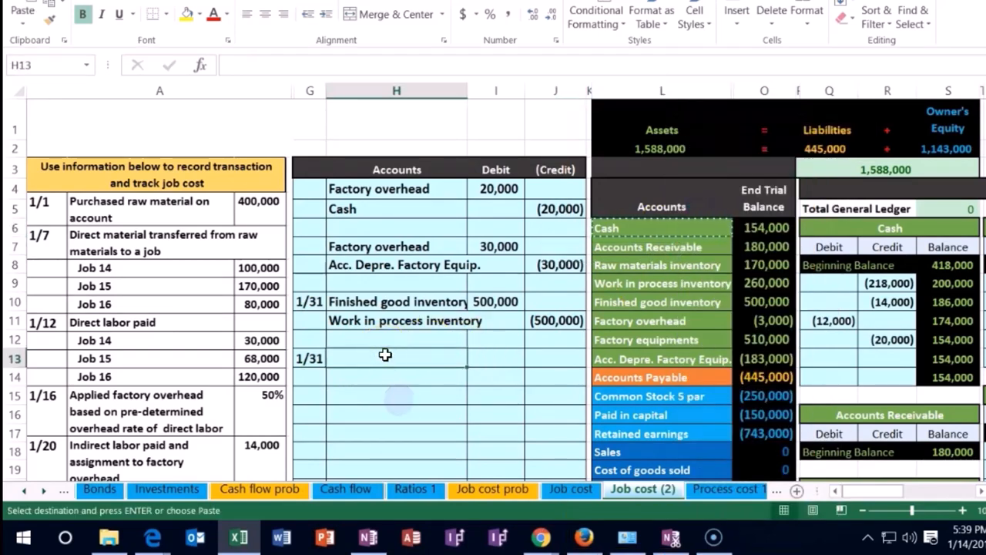
key("ctrl+v")
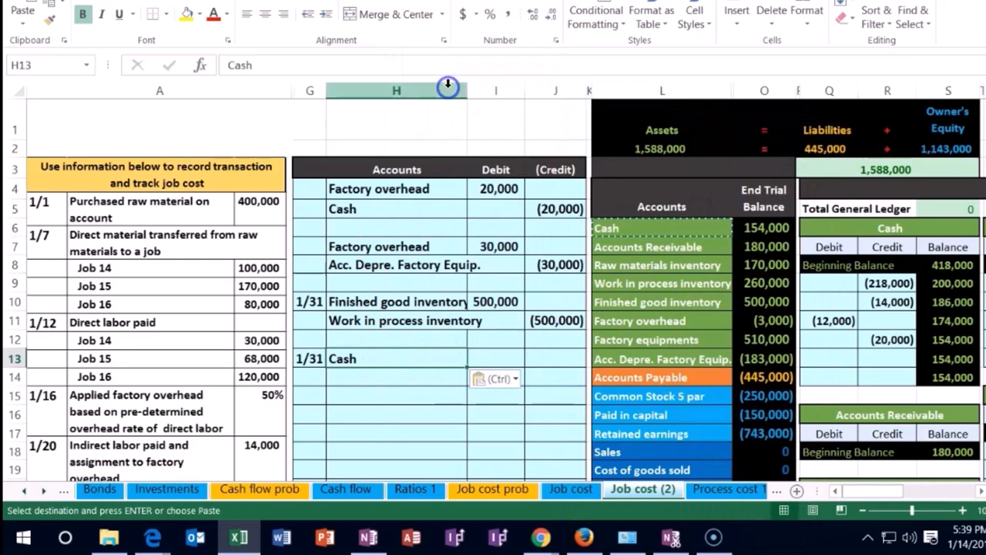
mouse_move(450, 289)
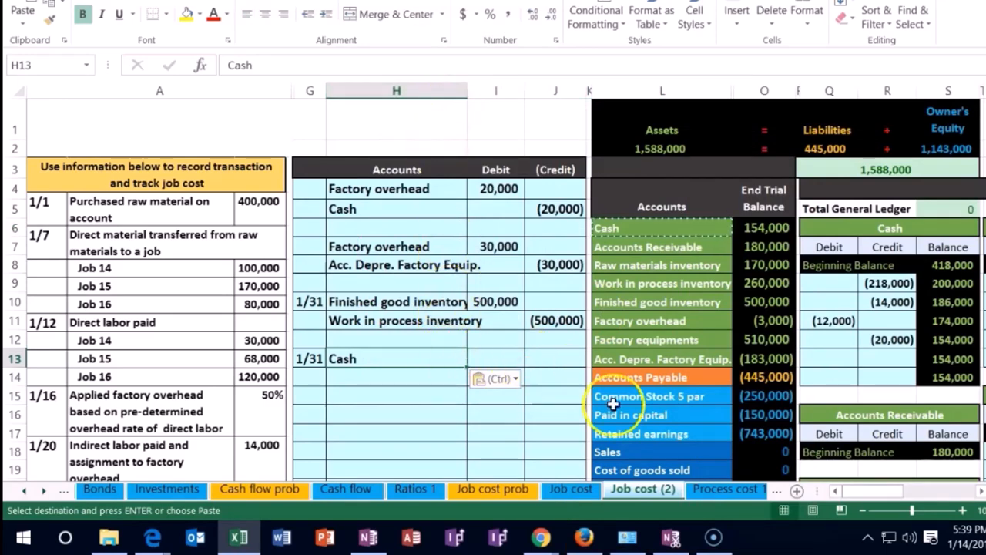
- Copy Sales as the second account line and move to the Cash debit amount
scroll("down", 3)
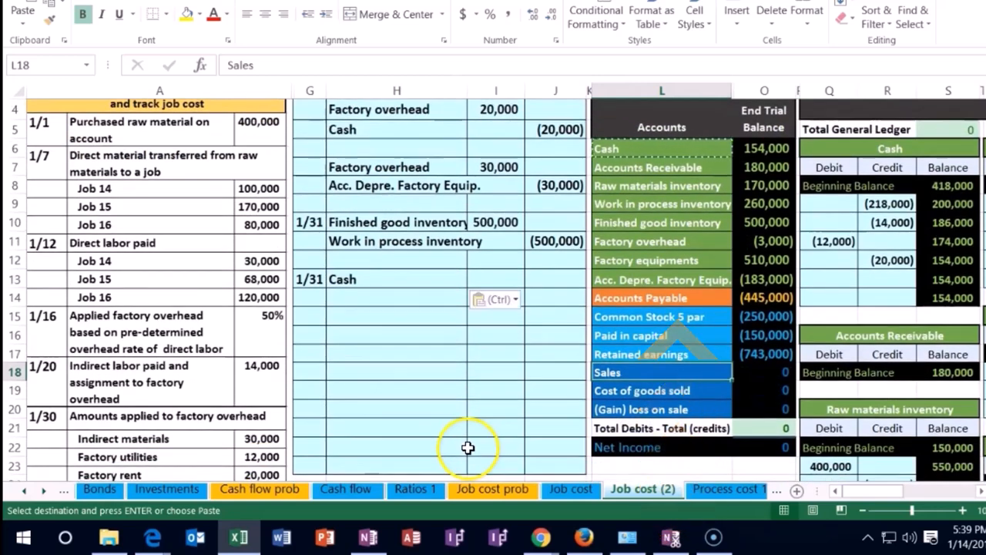
mouse_move(585, 408)
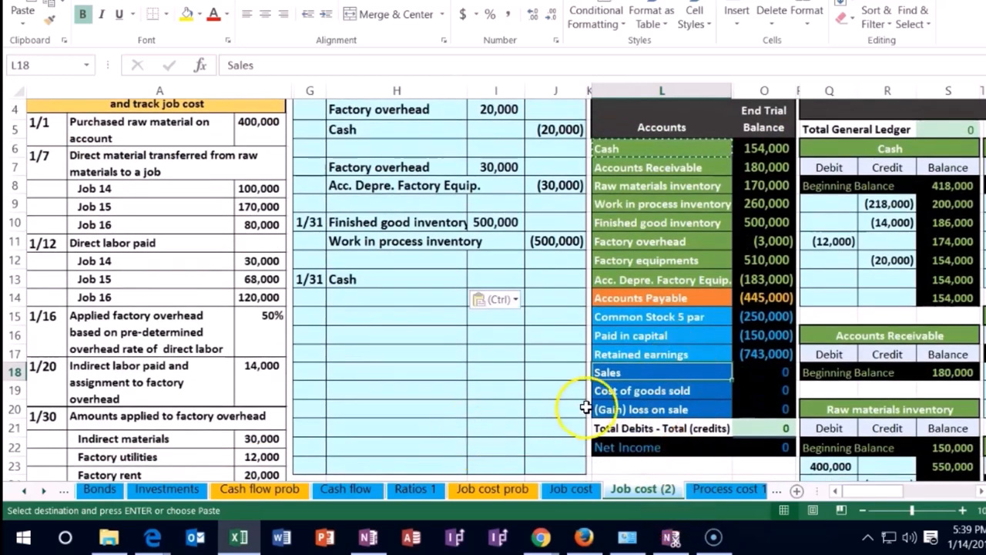
mouse_move(703, 377)
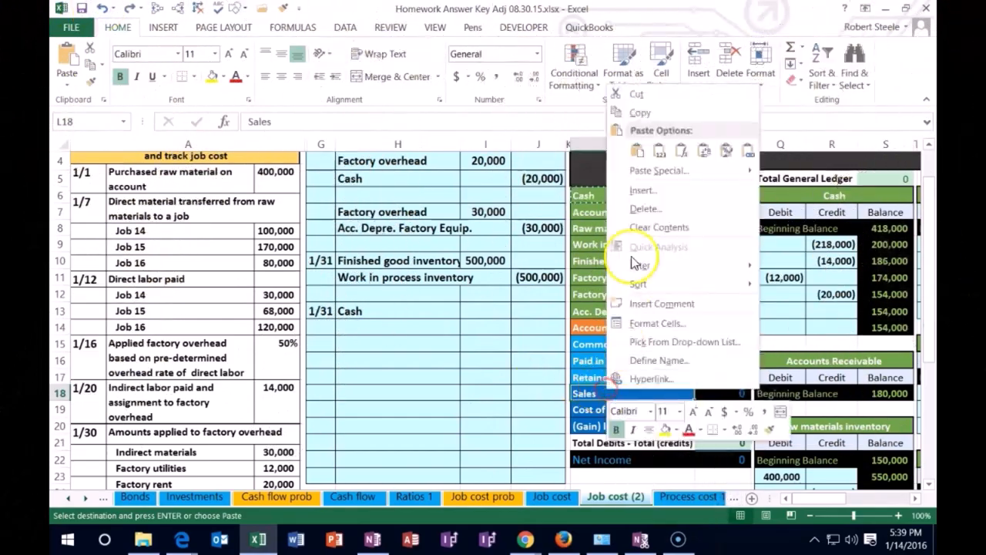
left_click(339, 306)
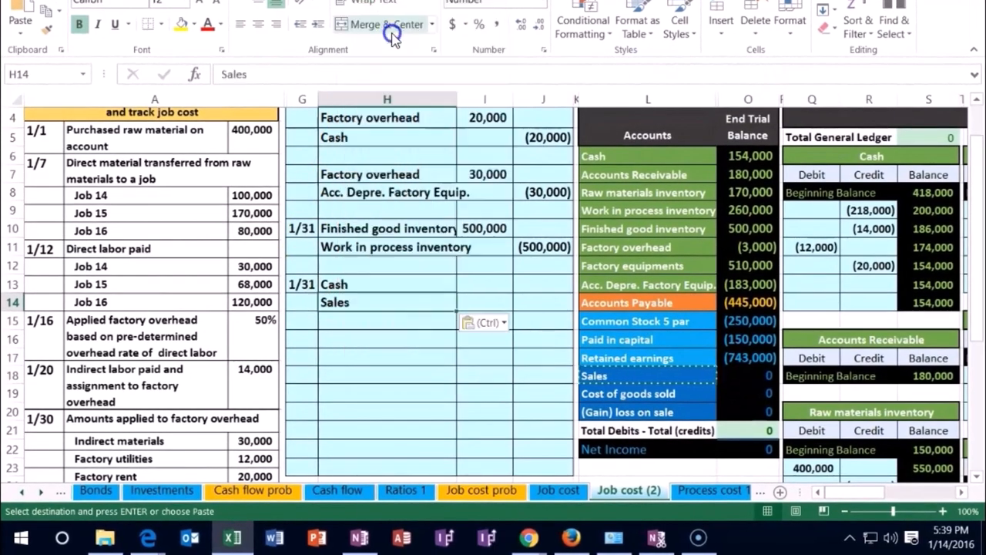
left_click(484, 283)
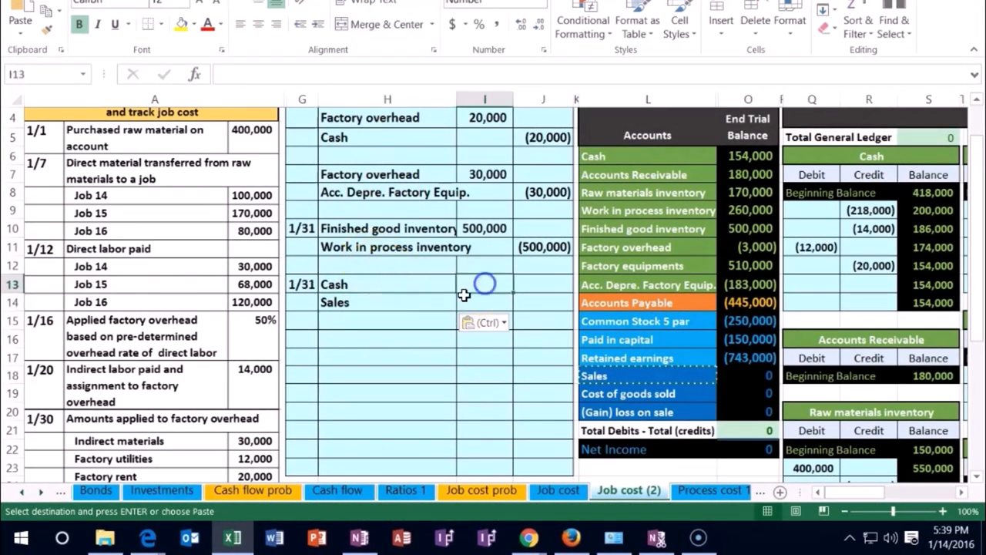
scroll("down", 3)
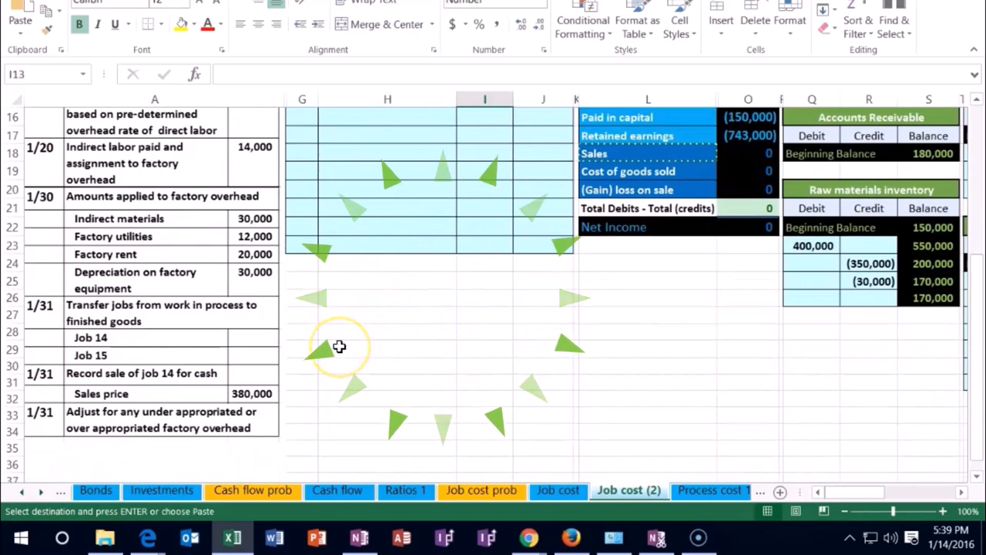
- Enter 380,000 as the Cash debit in I13 and (380,000) as the Sales credit in J14
type("380,000")
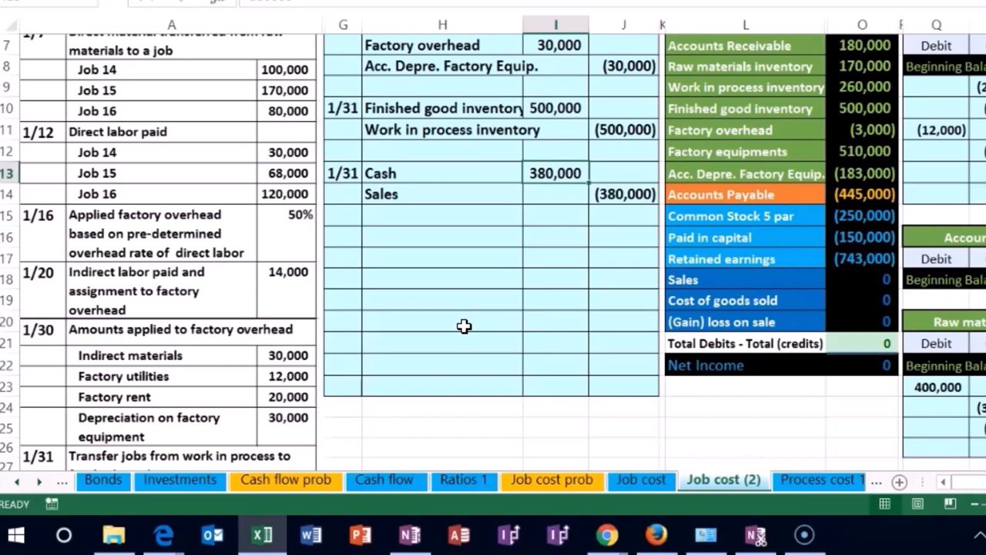
scroll("right", 3)
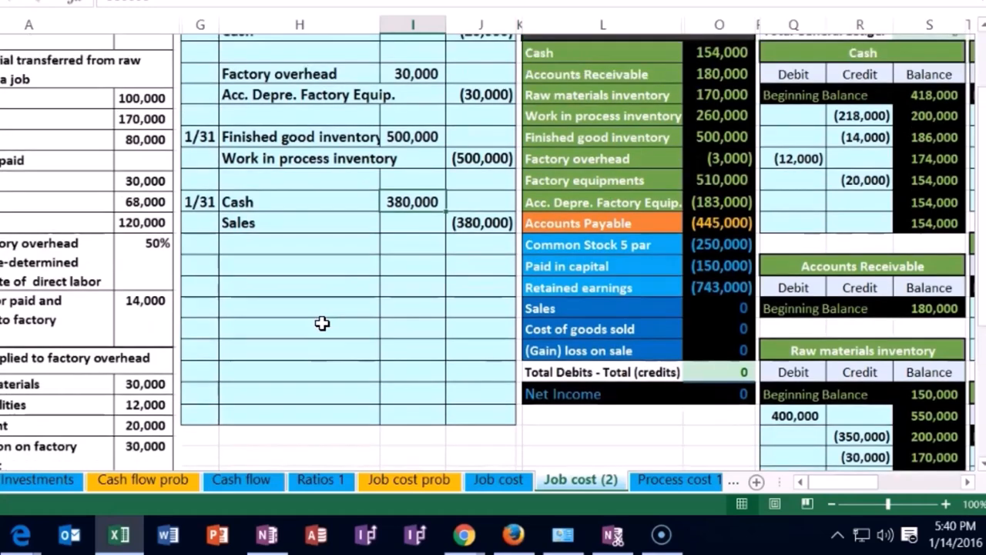
scroll("up", 3)
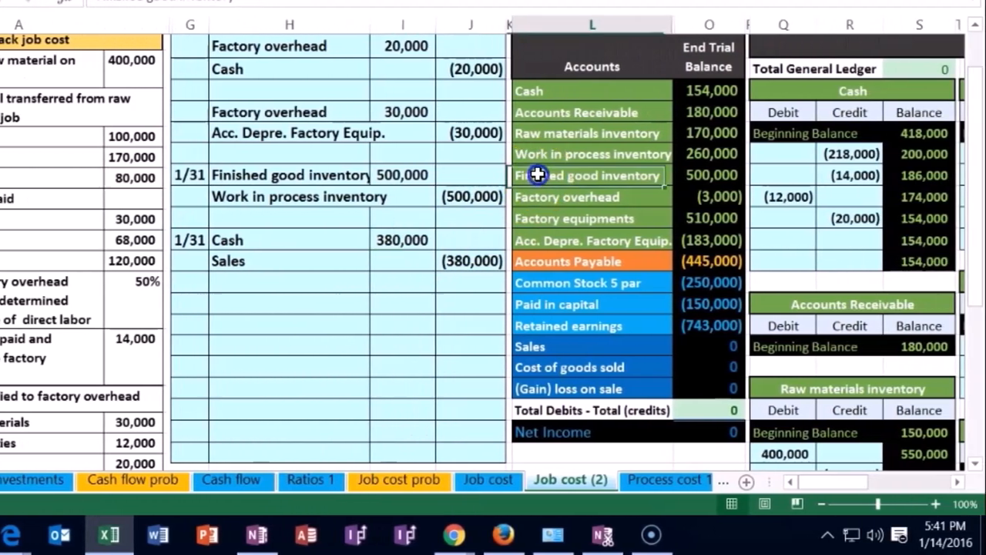
- Insert Cost of goods sold and Finished good inventory from the trial balance into H16 and H17
left_click(709, 176)
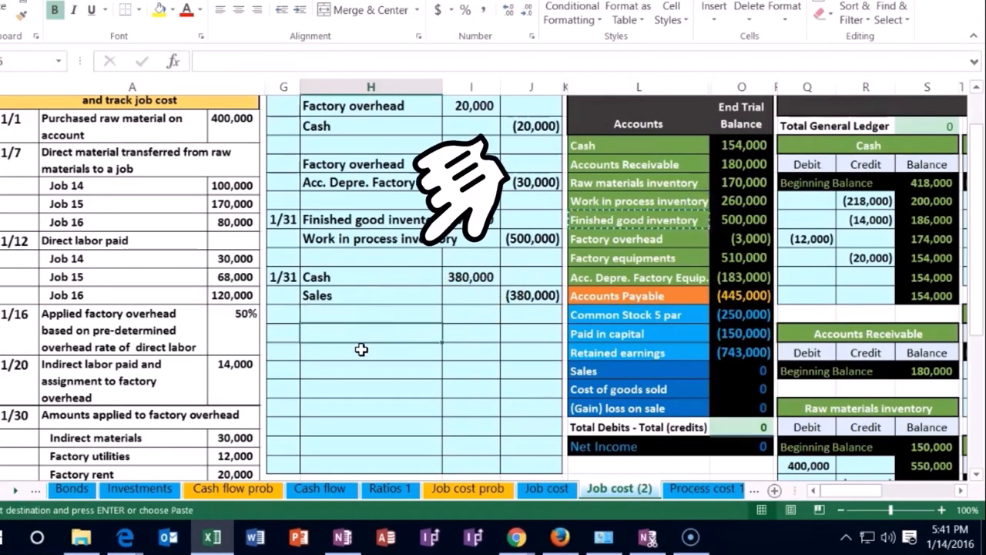
right_click(361, 348)
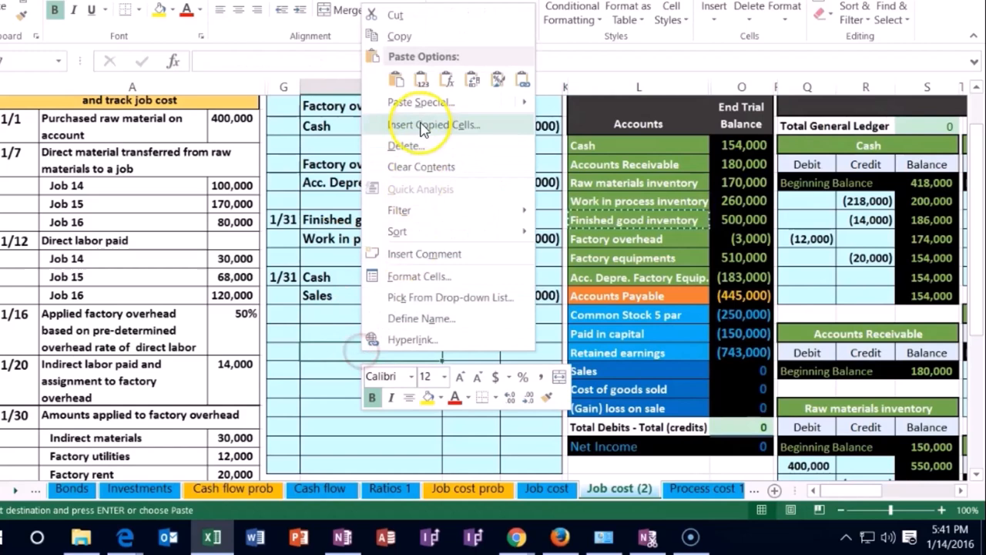
left_click(433, 123)
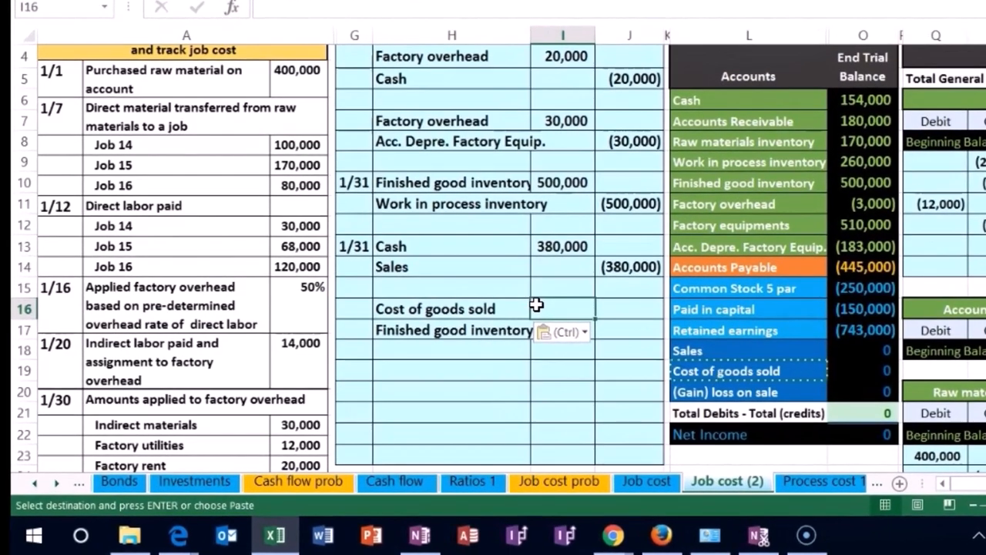
scroll("down", 3)
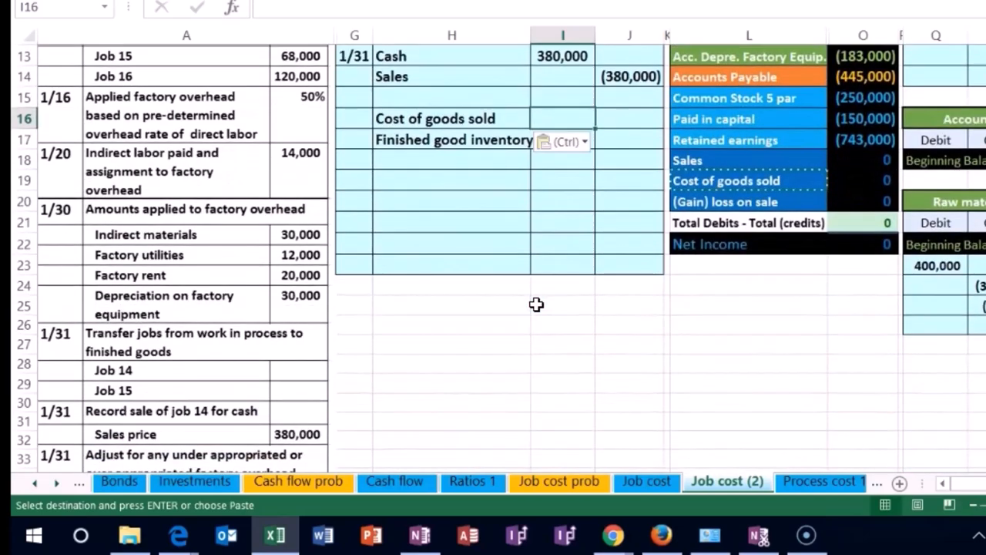
scroll("down", 3)
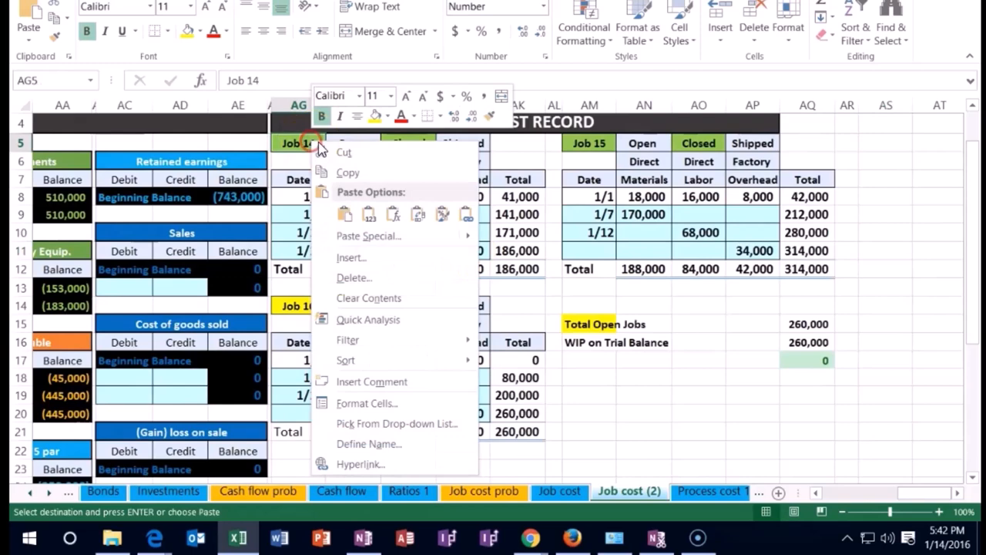
mouse_move(368, 236)
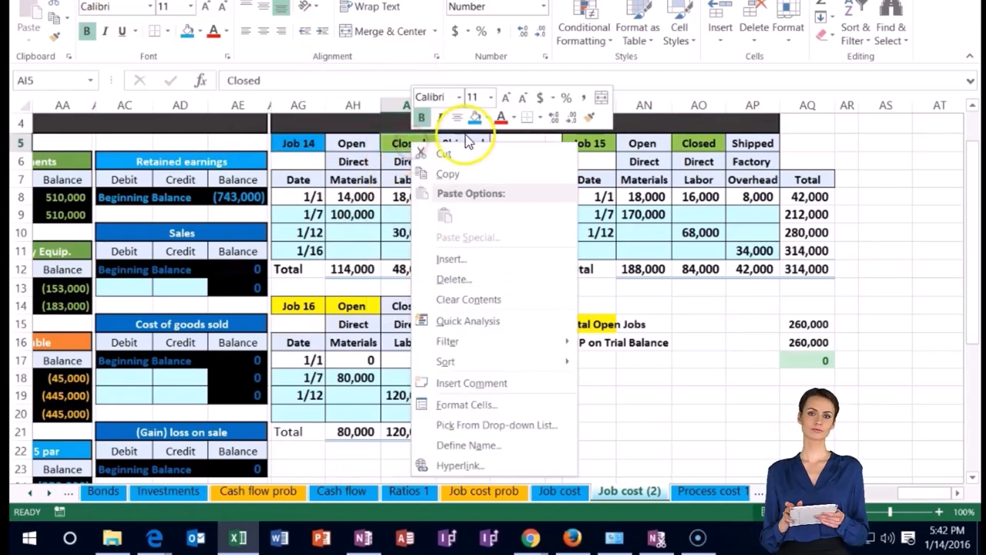
- Move the status highlight from Job 14's Closed label to Shipped with Format Painter
left_click(352, 142)
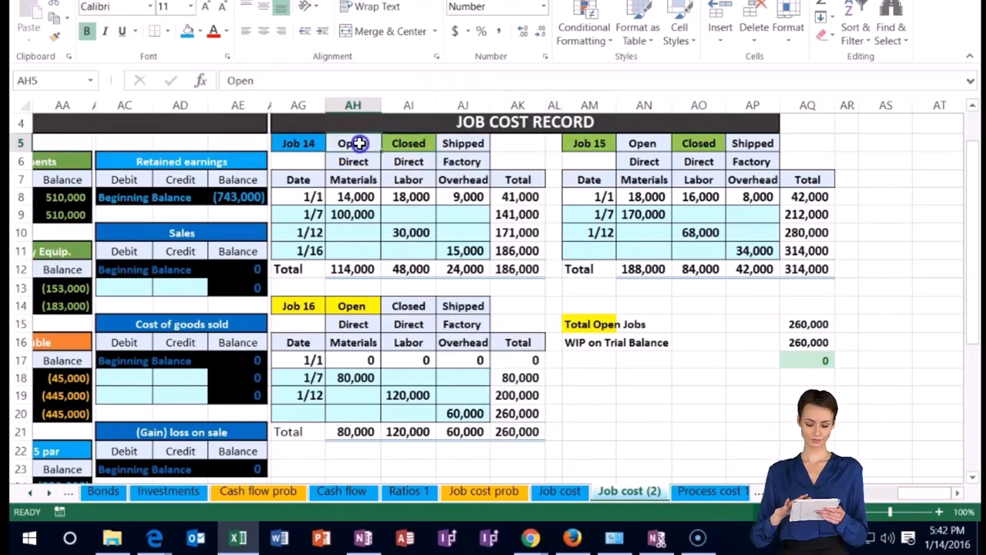
left_click(58, 37)
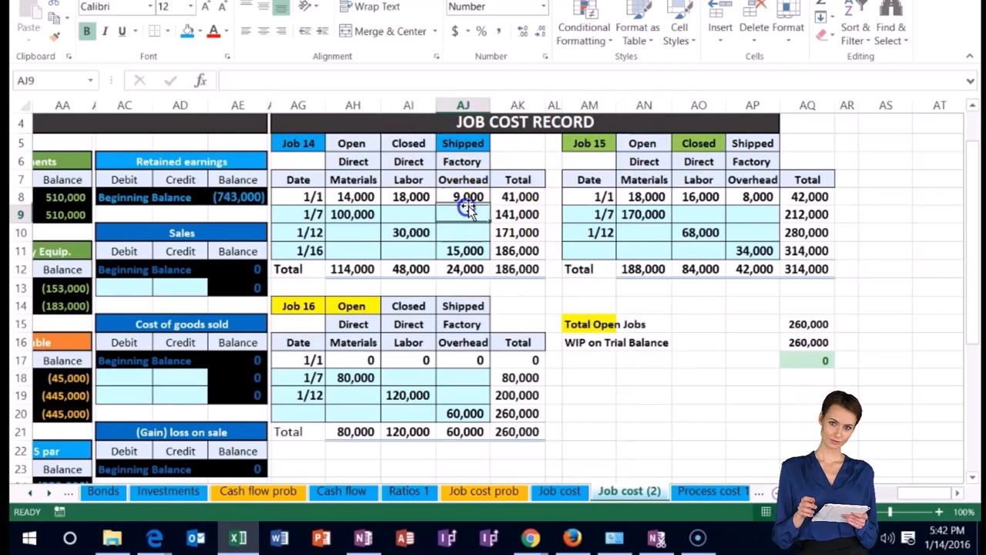
mouse_move(727, 404)
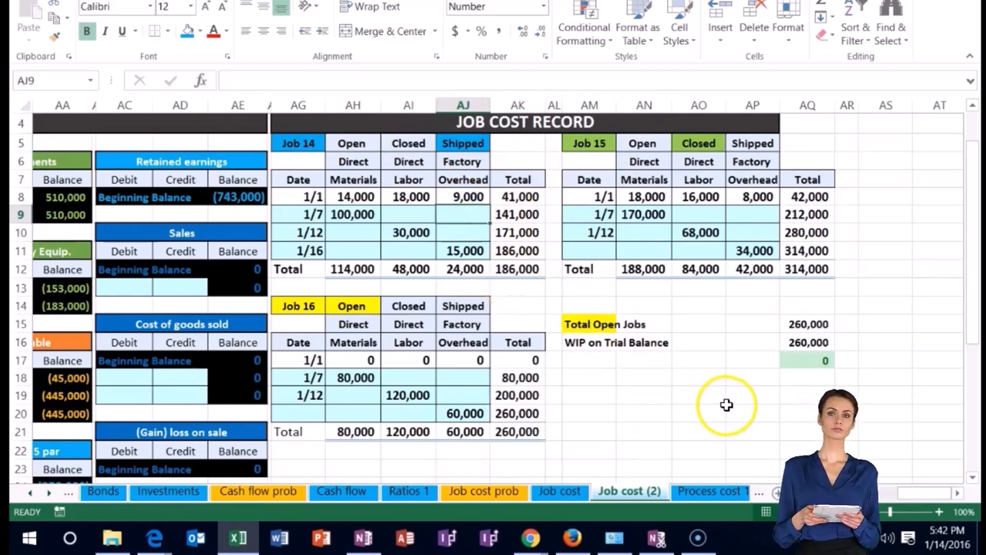
mouse_move(709, 410)
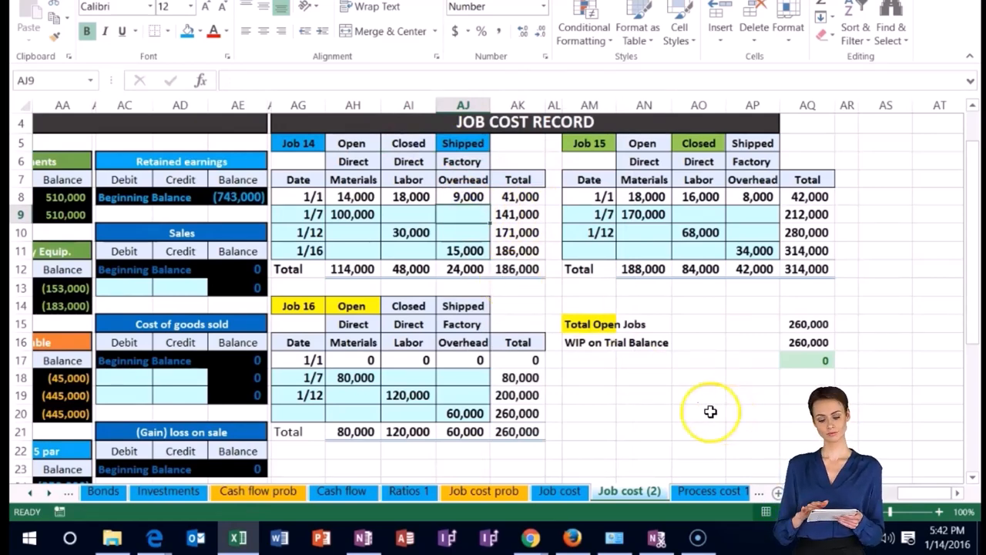
left_click(517, 268)
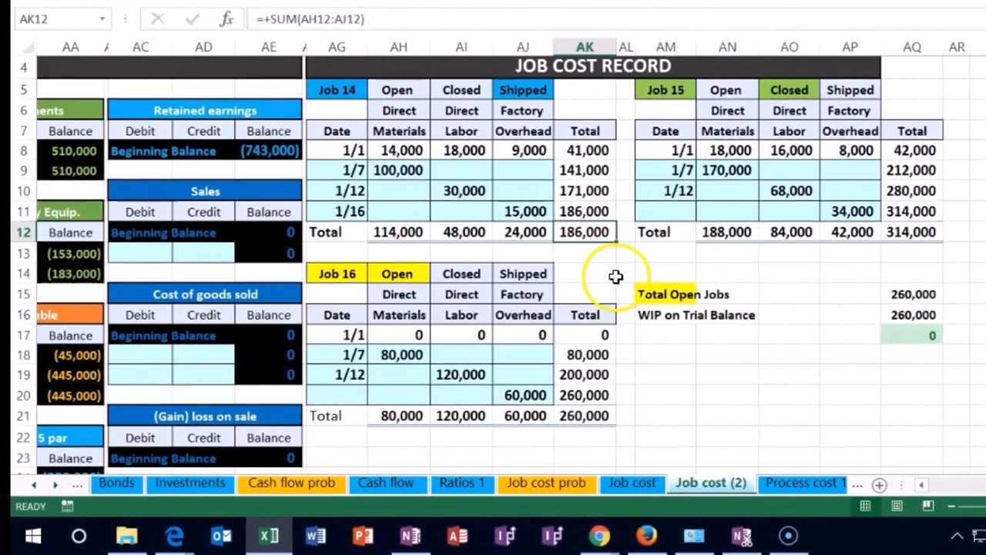
mouse_move(419, 171)
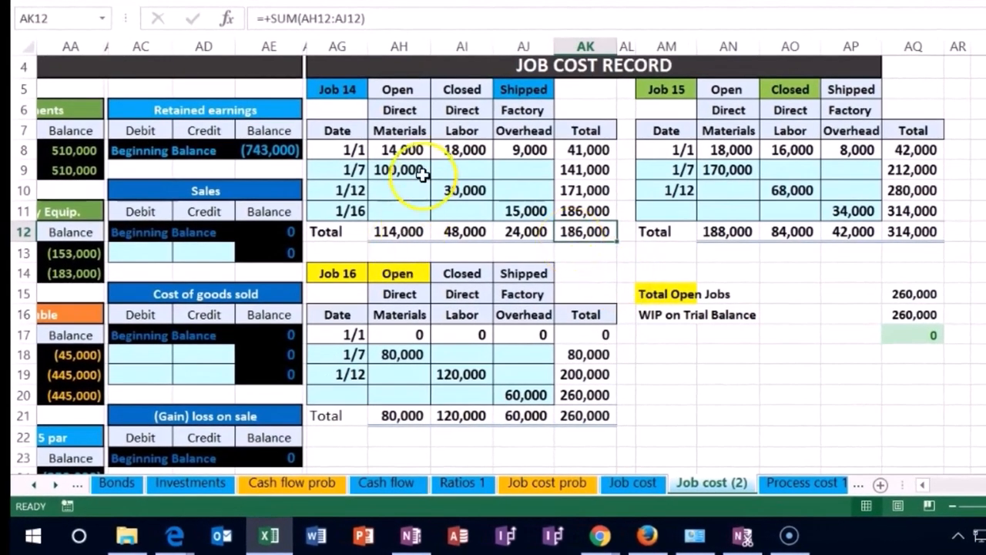